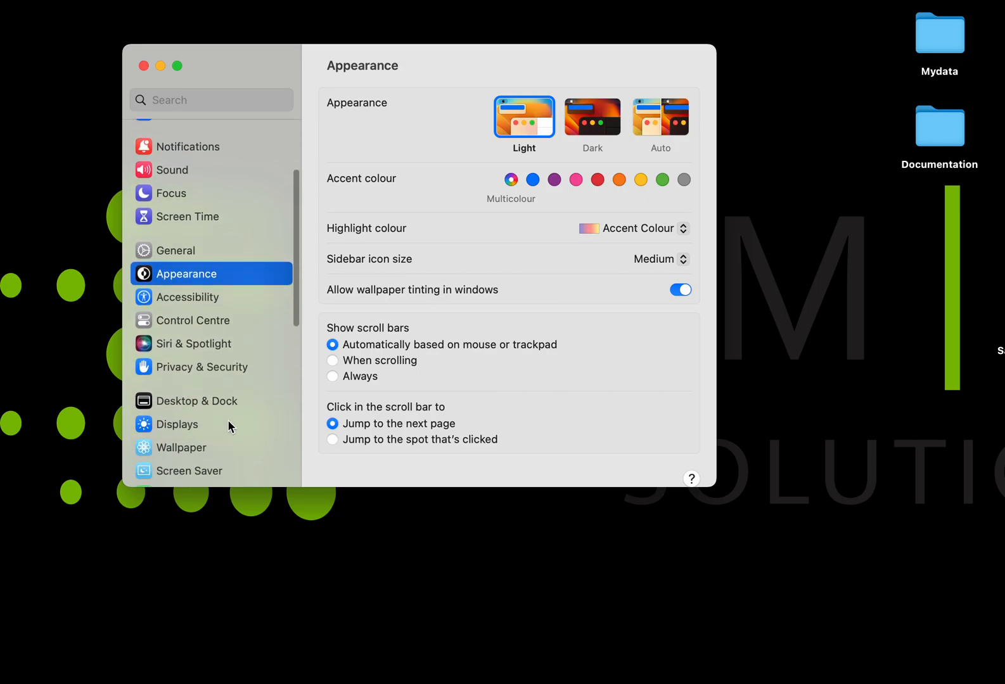
Show the Privacy & Security pane scrolled toward the Accessibility category
left_click(202, 366)
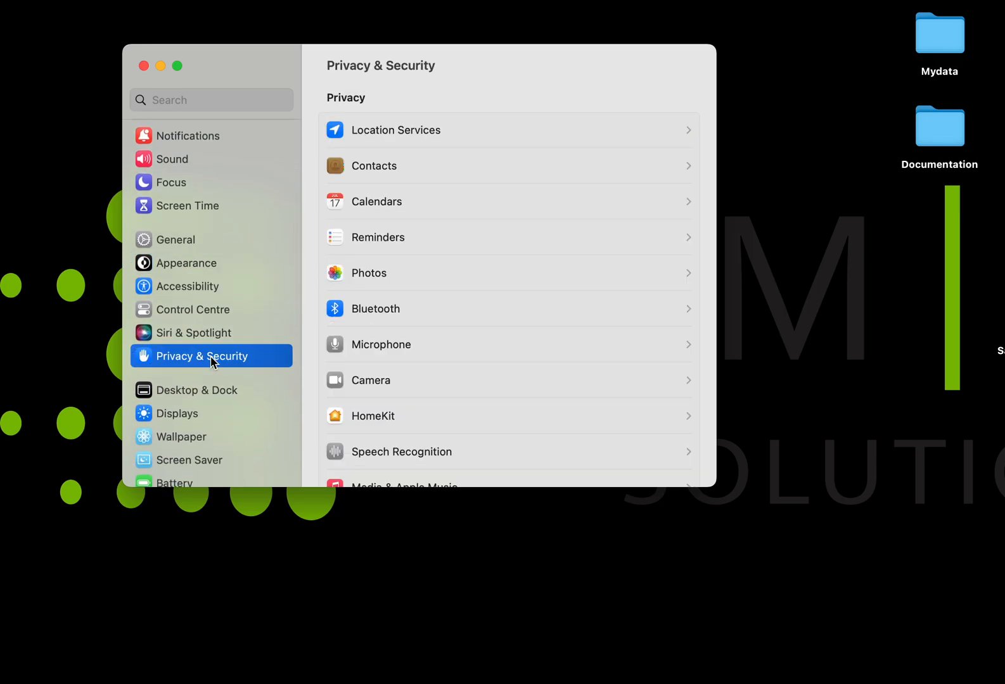
scroll("down", 3)
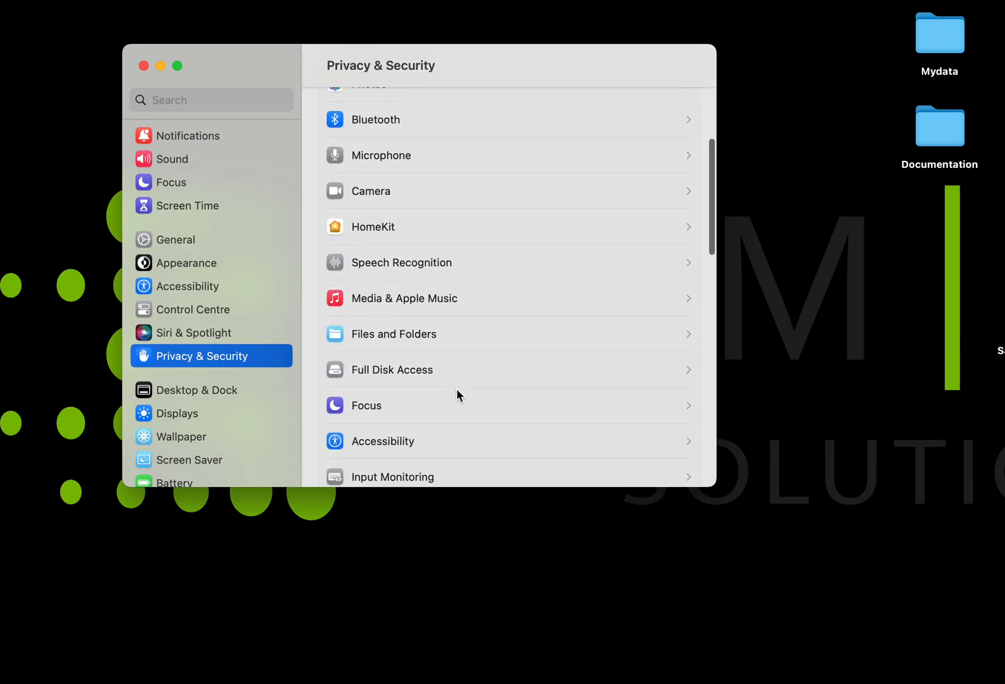
Enable Accessibility permission for SAM IT Remote Access Client 2 and return to the overview
left_click(382, 441)
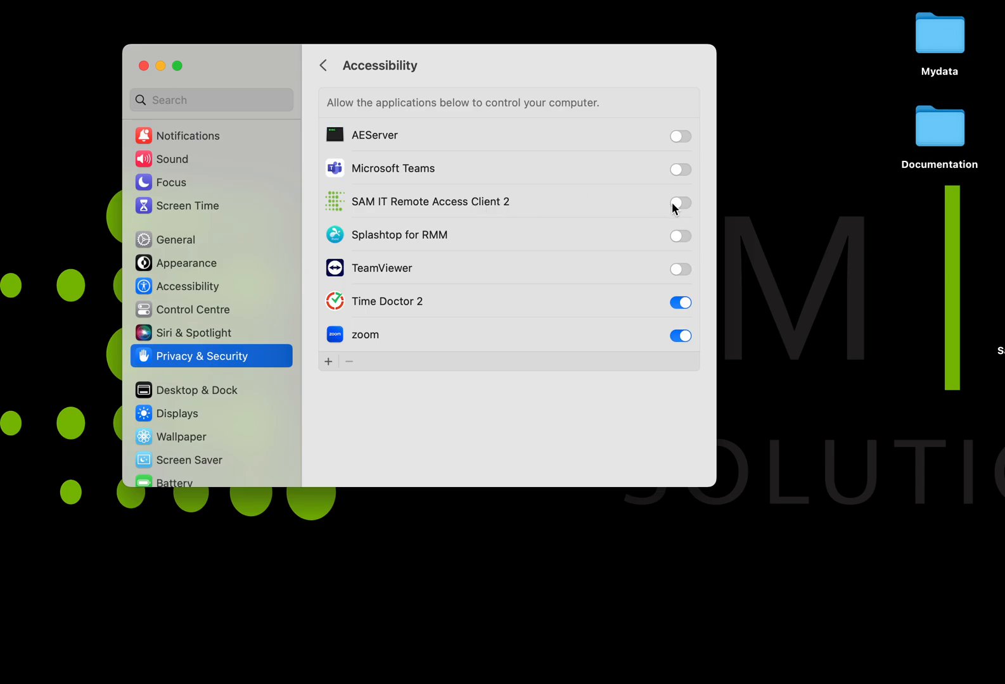
left_click(679, 202)
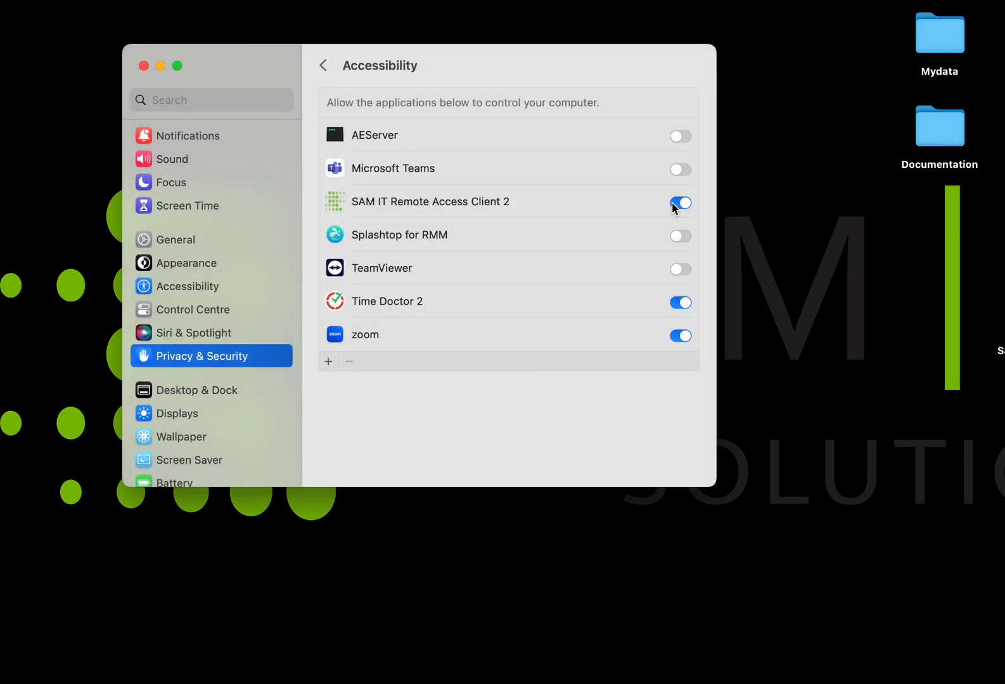
left_click(322, 64)
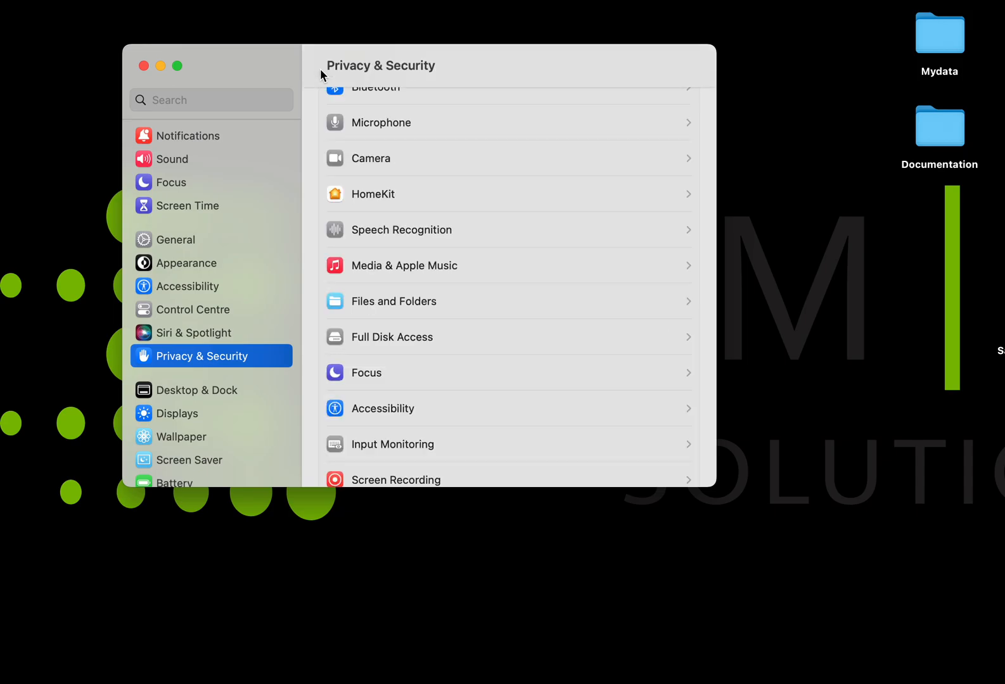
Enable Screen Recording permission for SAM IT Remote Access Client 2
scroll("down", 3)
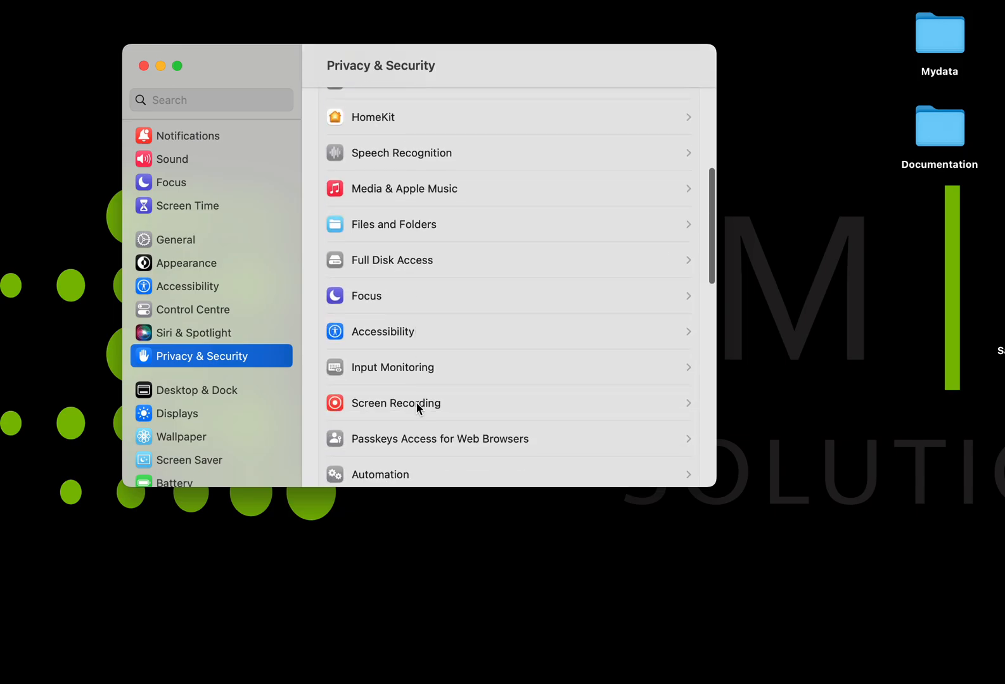
left_click(396, 403)
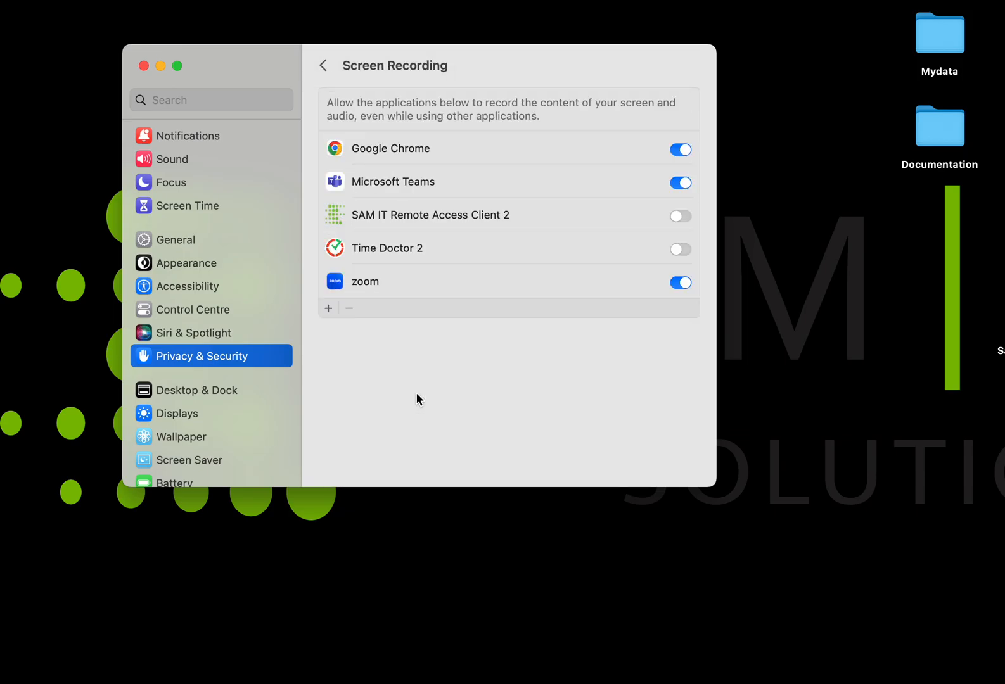
mouse_move(497, 225)
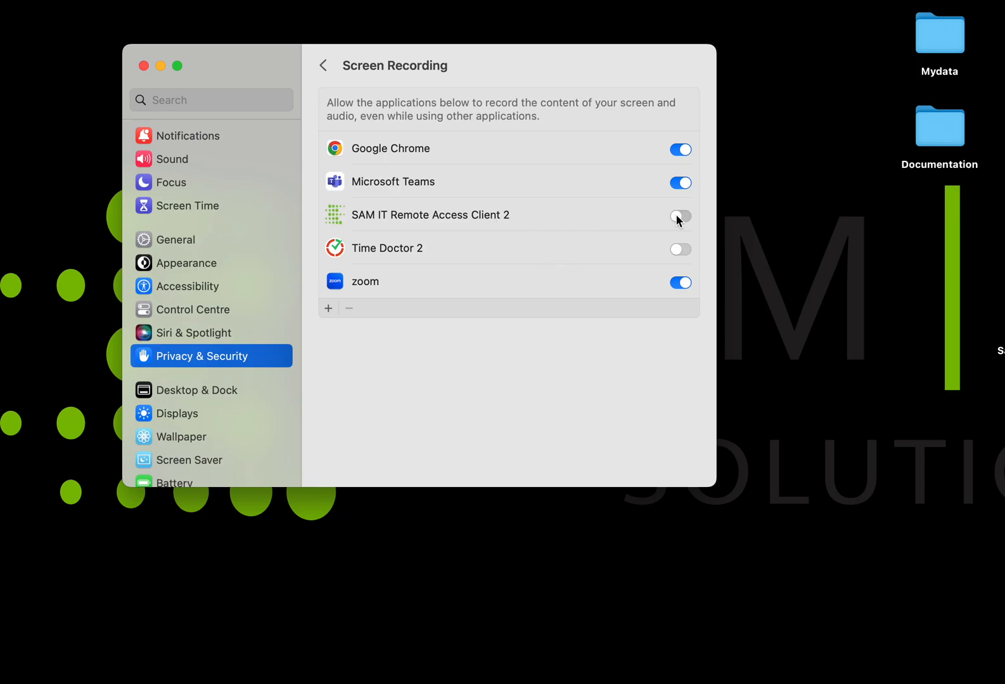
left_click(680, 215)
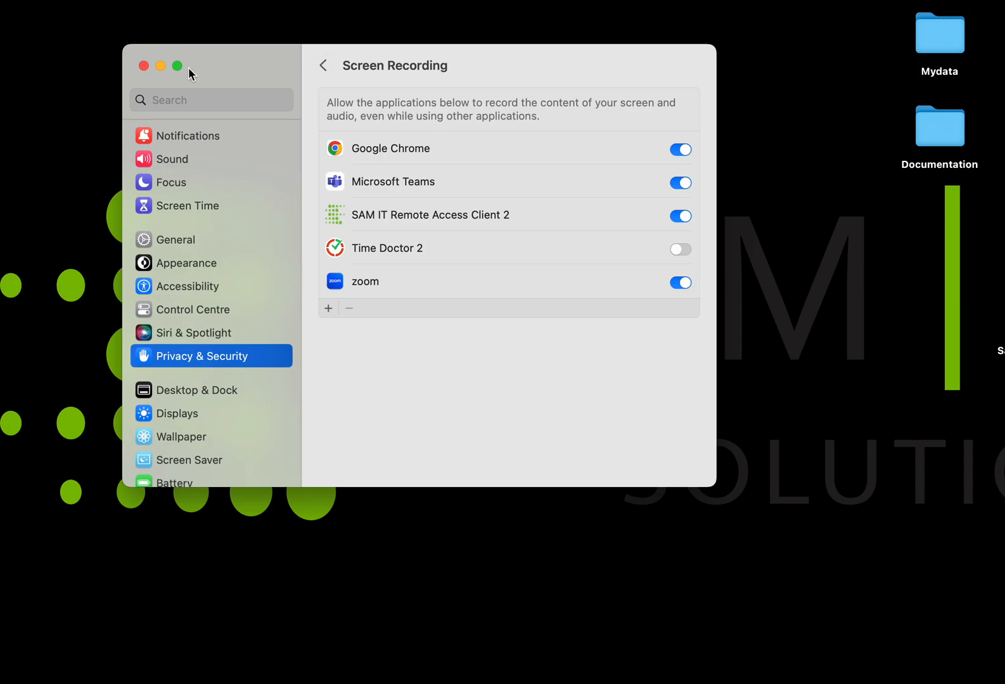